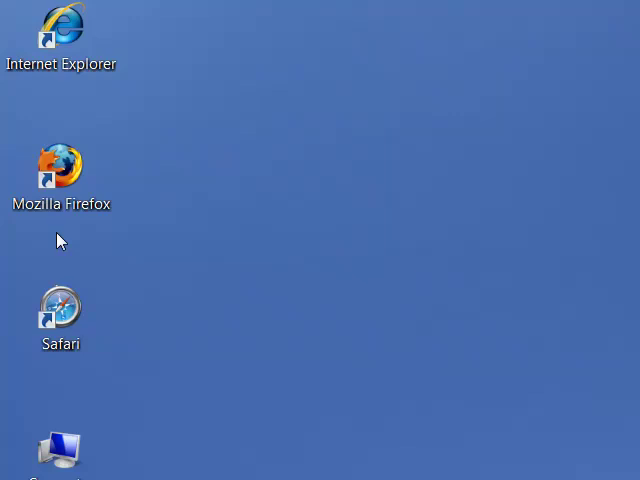
# Launch Mozilla Firefox from the desktop onto a blank tab
pyautogui.click(60, 176)
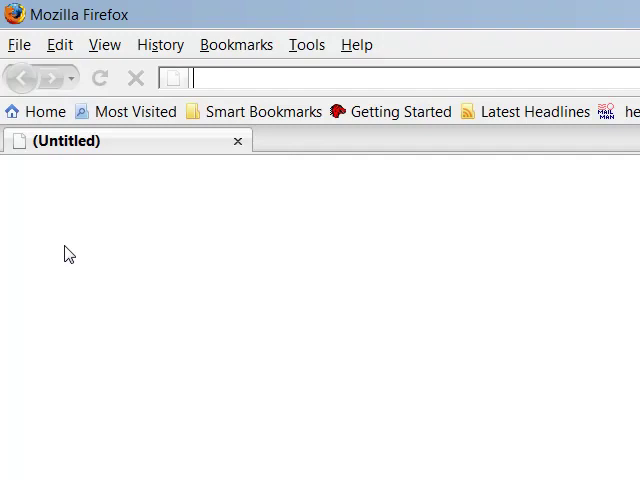
pyautogui.write('htt')
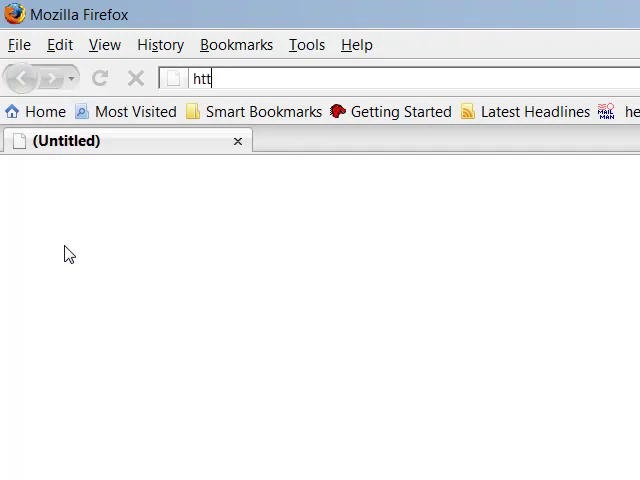
pyautogui.write('tps:')
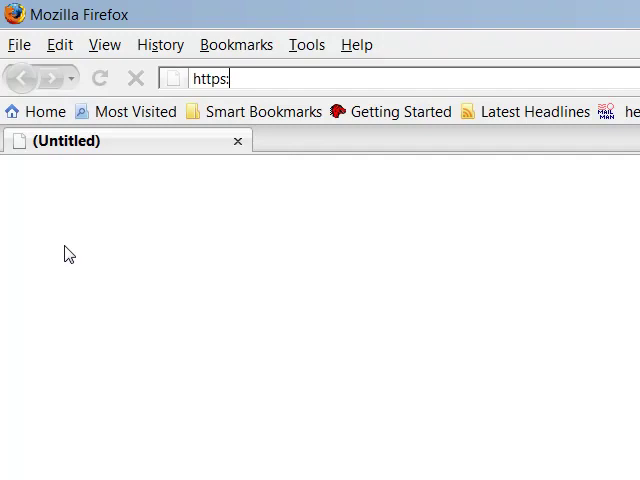
pyautogui.write('//net')
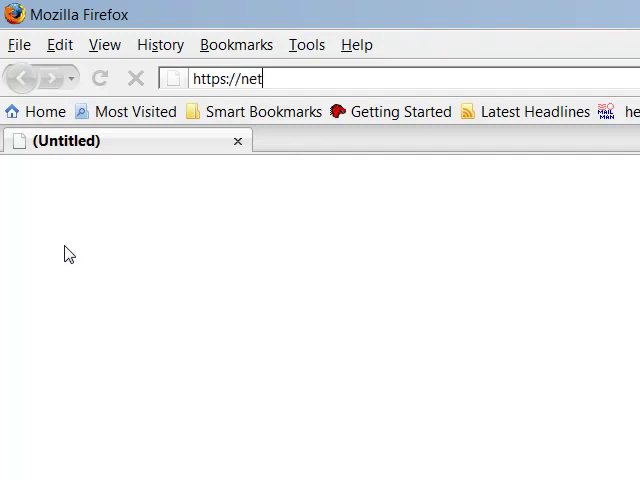
pyautogui.write('reg.oakland.e')
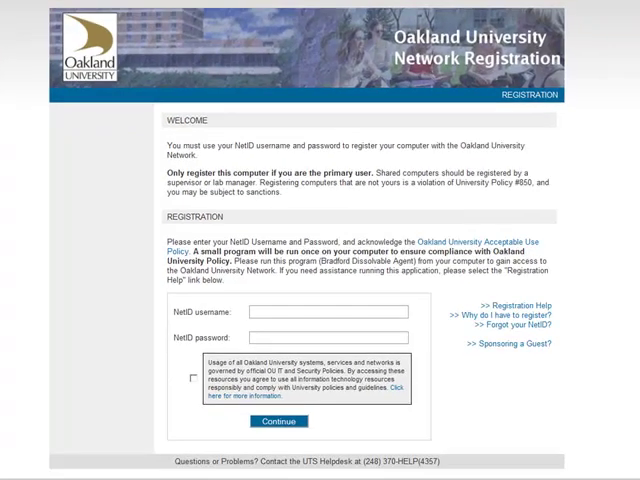
pyautogui.moveTo(468, 368)
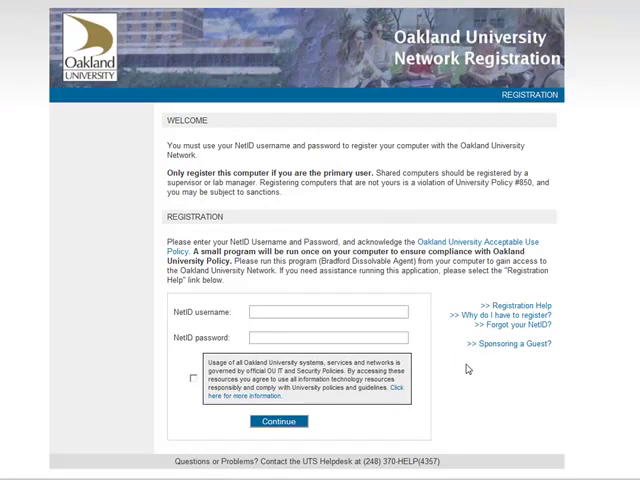
# Fill in the NetID username and password, accept the acceptable-use policy, and continue
pyautogui.write('hartman')
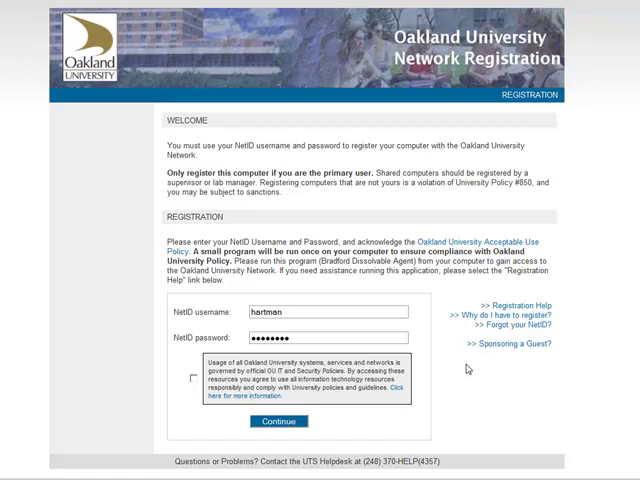
pyautogui.scroll(-3)
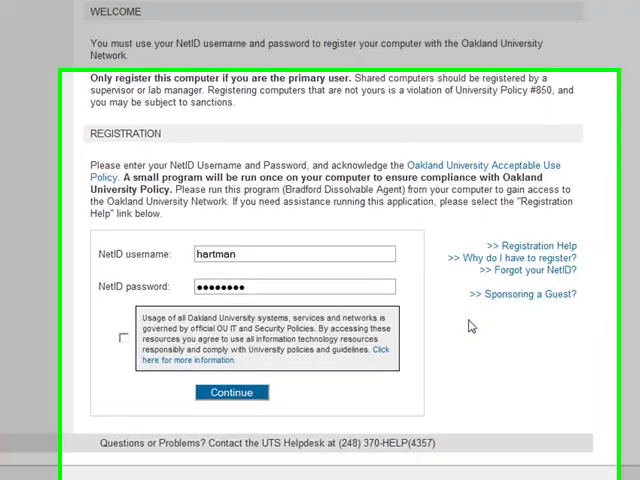
pyautogui.scroll(-3)
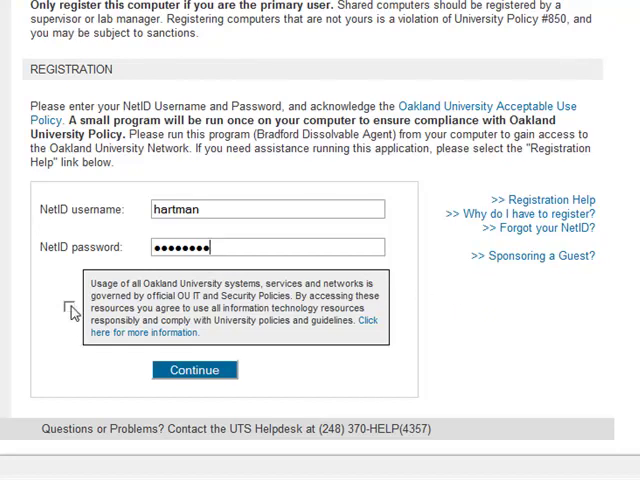
pyautogui.click(66, 308)
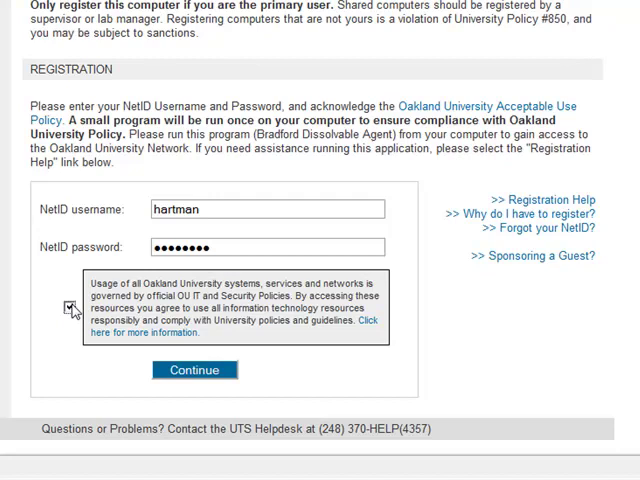
pyautogui.click(64, 308)
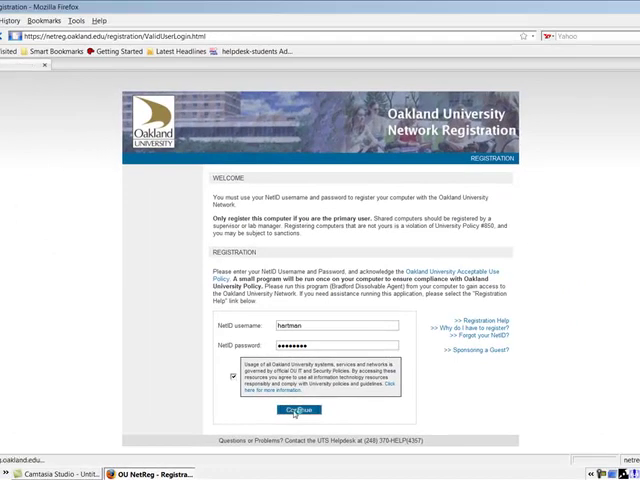
# Download Bradford Dissolvable Agent.exe from oakland.edu and save it to the computer
pyautogui.click(296, 410)
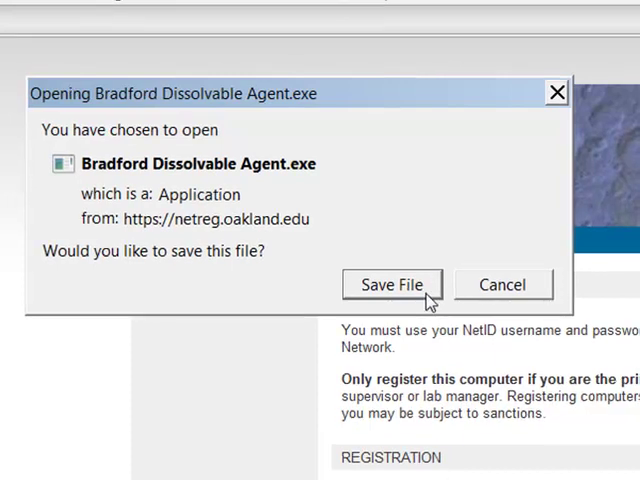
pyautogui.click(392, 284)
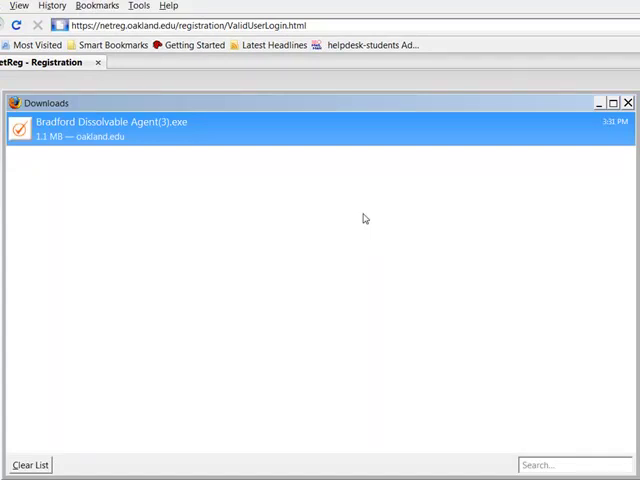
pyautogui.moveTo(130, 136)
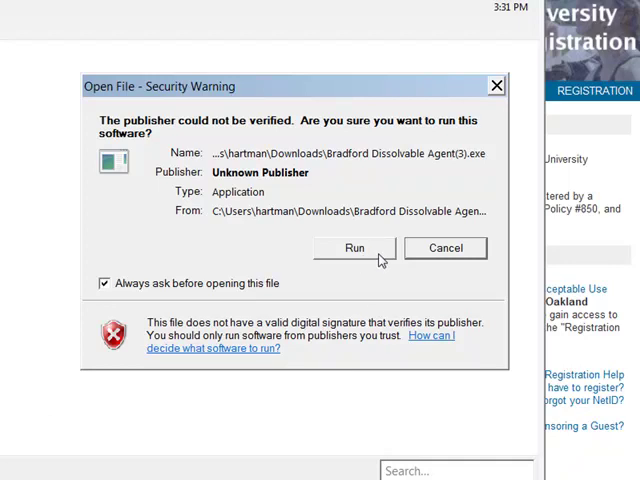
# Allow the unverified Bradford Dissolvable Agent to run from the security warning
pyautogui.click(354, 248)
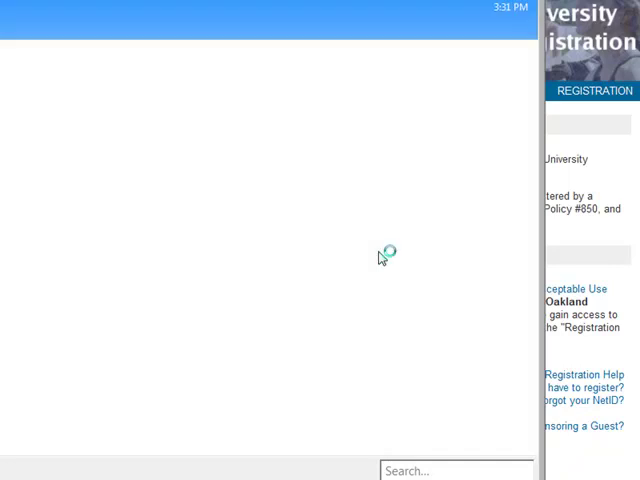